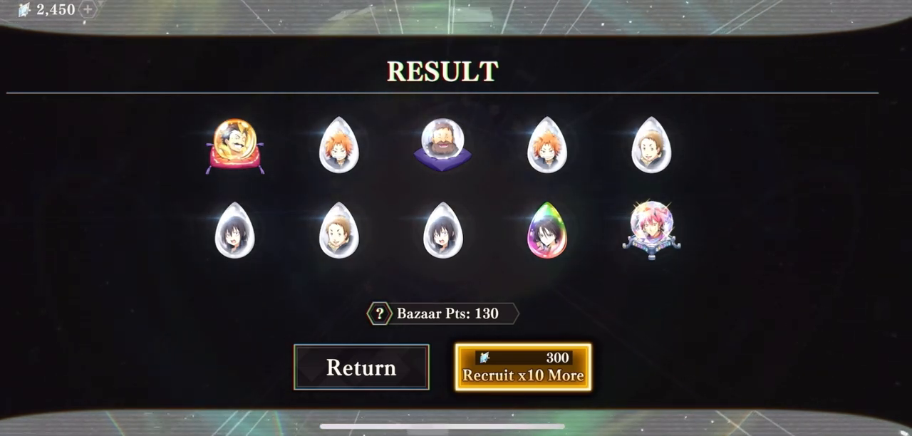
Leave the ten-character recruit results and go to the owned Battle Character list
{"action": "left_click", "coordinate": [362, 368]}
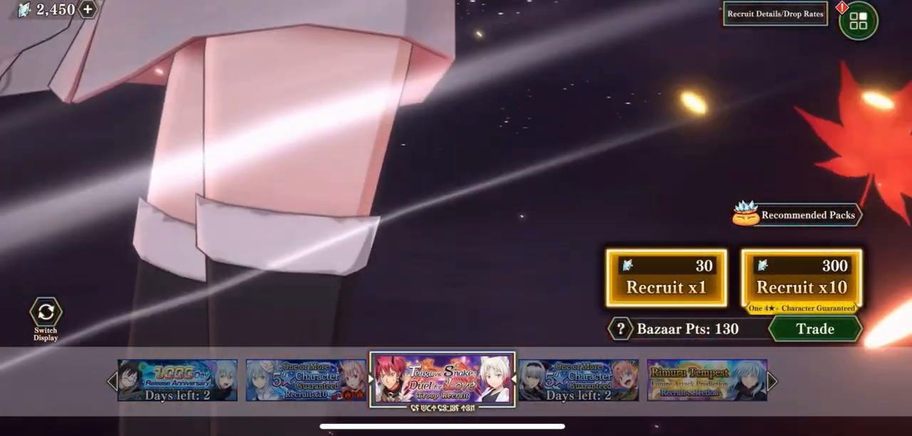
{"action": "left_click", "coordinate": [861, 21]}
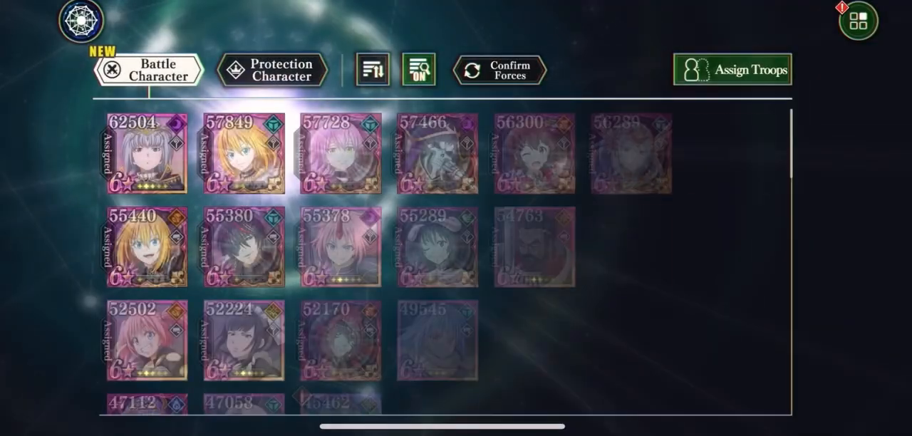
View the red-haired, black-winged character's detail page from the roster
{"action": "left_click", "coordinate": [271, 68]}
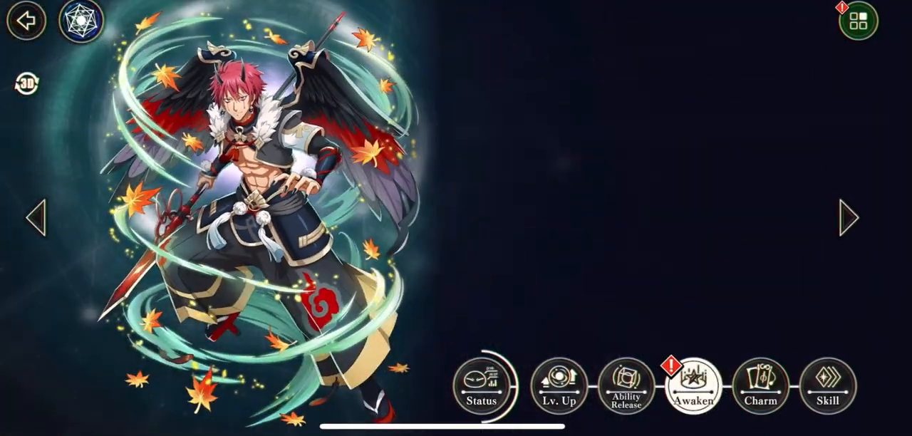
{"action": "left_click", "coordinate": [693, 385]}
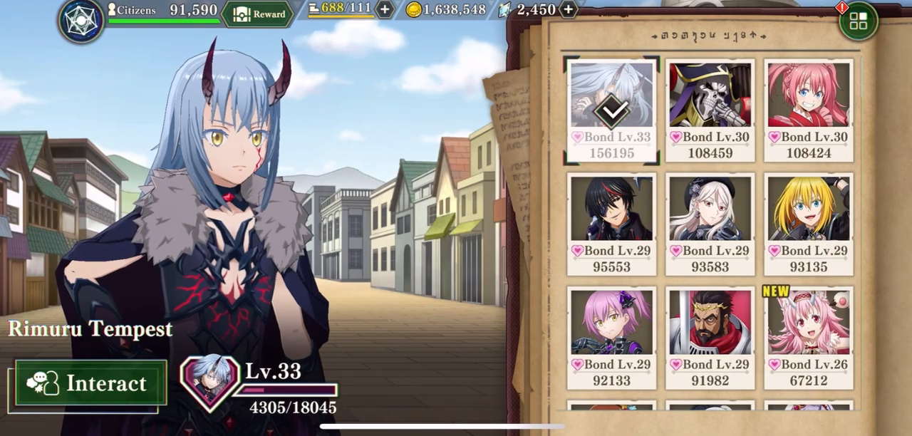
Scroll down the companion bond level list beside Rimuru Tempest on the town screen
{"action": "scroll", "scroll_direction": "down", "scroll_amount": 3}
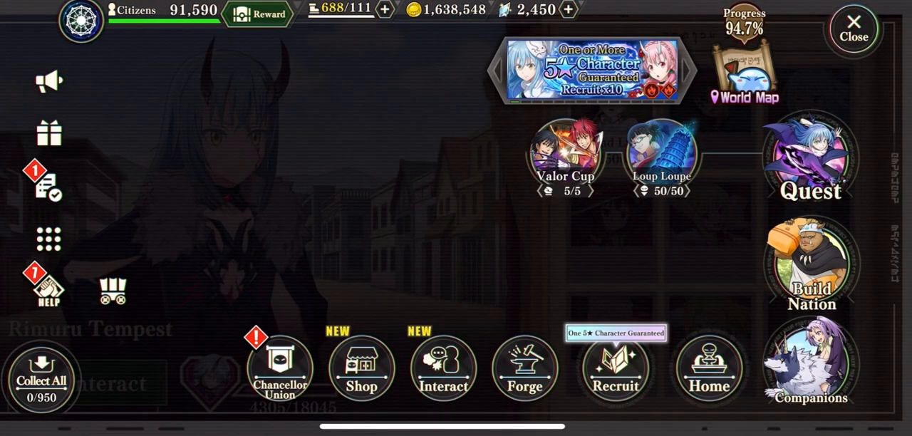
Trade 200 Bazaar Points for [Tengu Elder's Proxy] Momiji and confirm with YES
{"action": "left_click", "coordinate": [615, 370]}
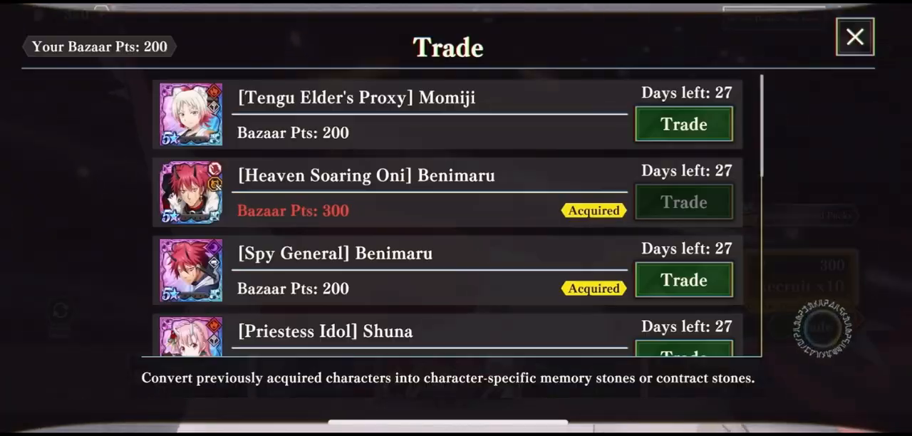
{"action": "left_click", "coordinate": [681, 124]}
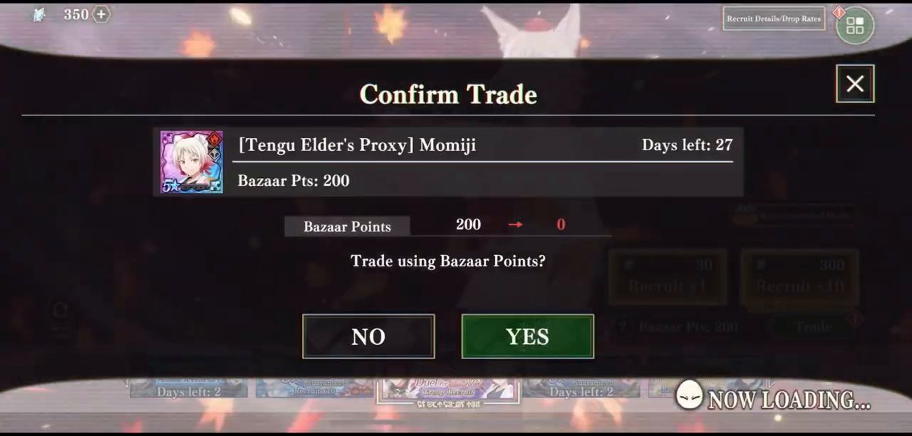
{"action": "left_click", "coordinate": [528, 336]}
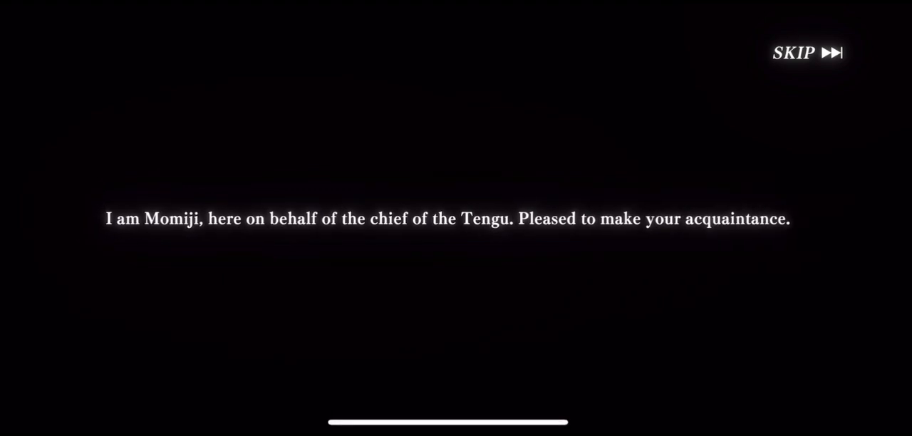
Skip Momiji's introduction scene to reach her single-character RESULT screen
{"action": "left_click", "coordinate": [807, 53]}
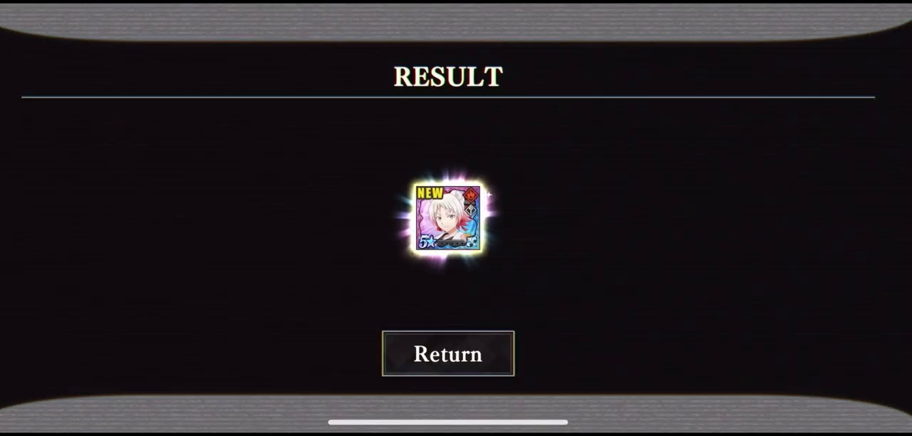